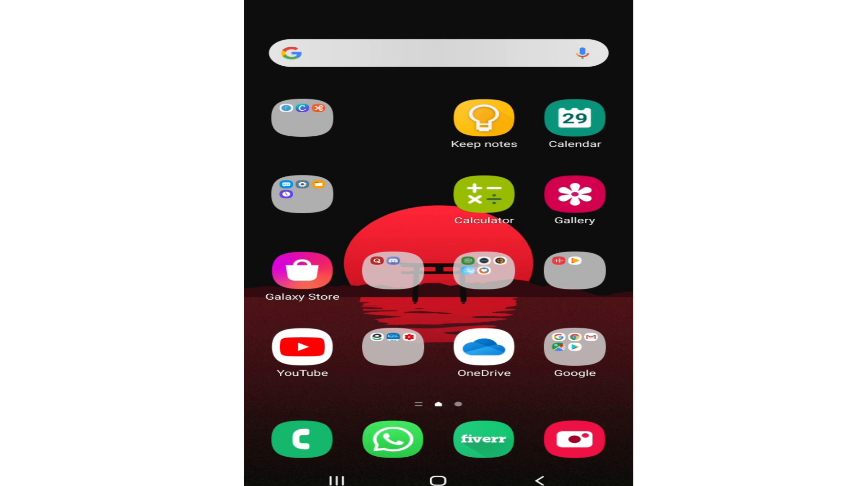
# - View the Nature Whatsapp Status upload on my channel to check its likes, then return home
pyautogui.click(301, 347)
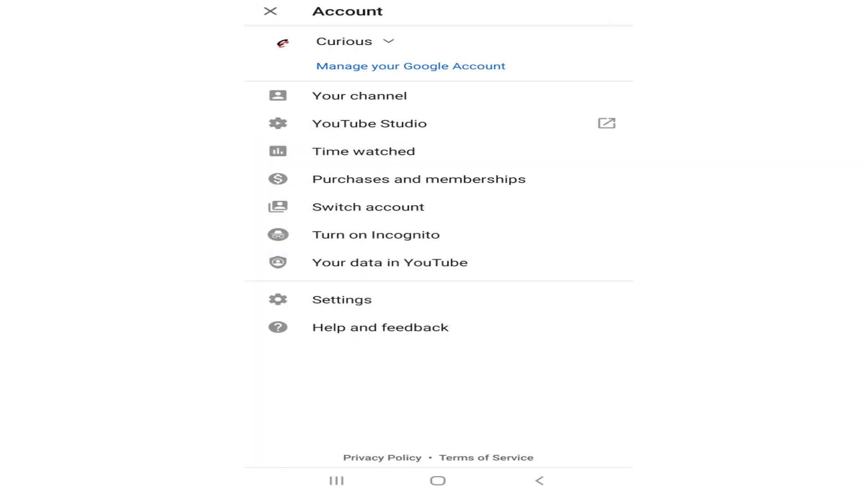
pyautogui.click(359, 96)
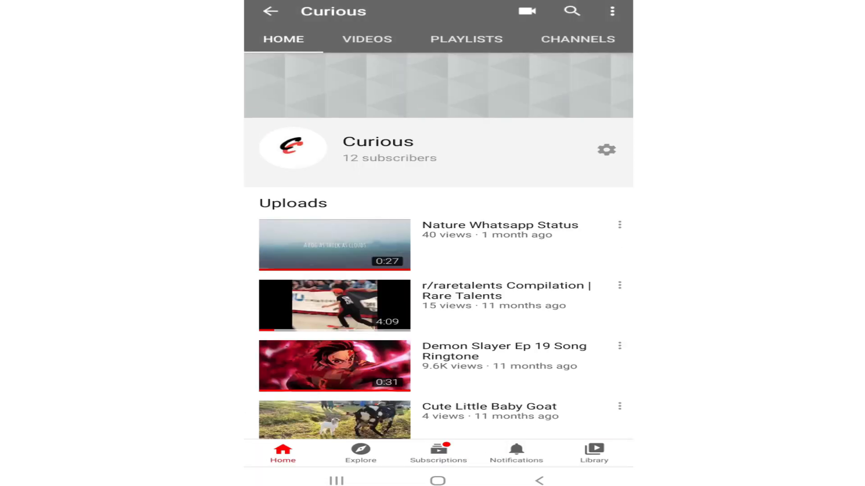
pyautogui.click(335, 244)
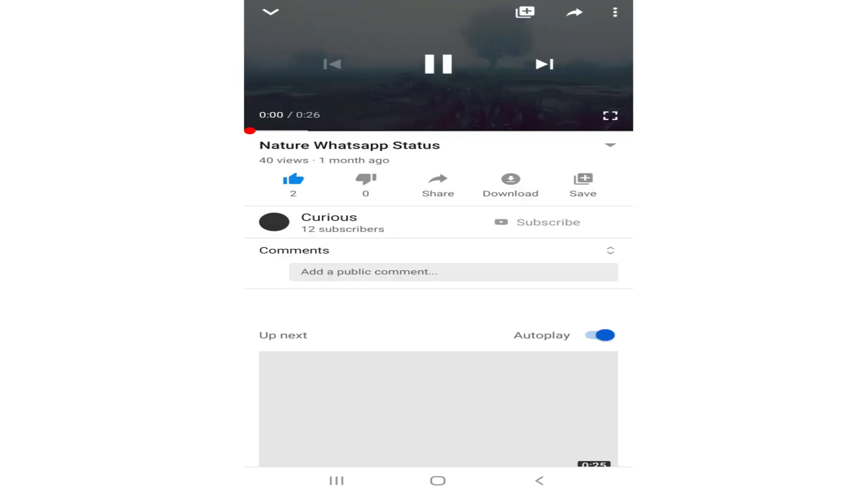
pyautogui.click(438, 63)
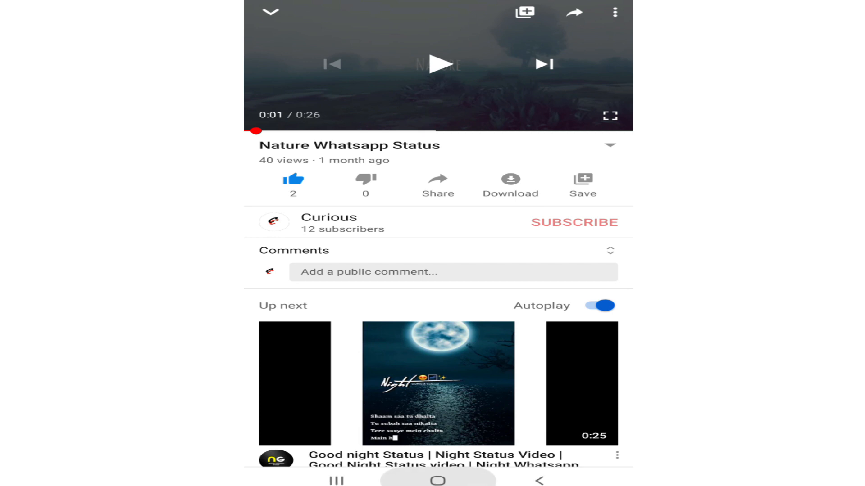
pyautogui.click(438, 481)
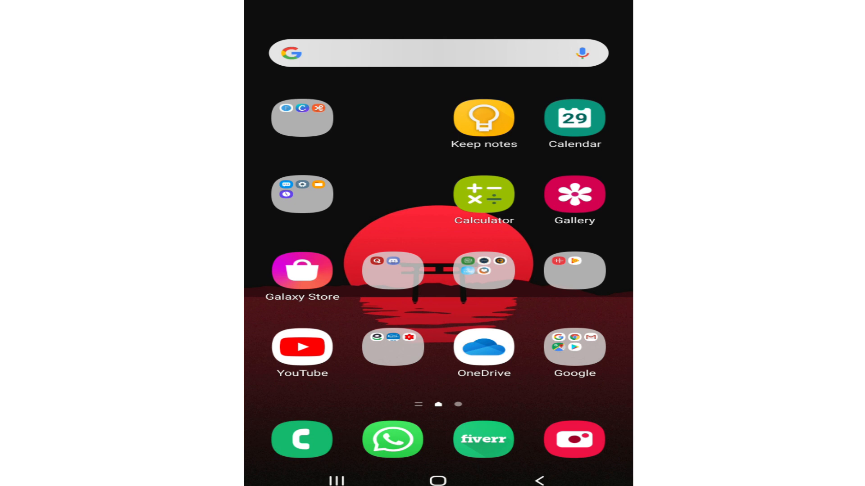
# - Search Play Store for 'creator studio' and confirm YouTube Studio is already installed
pyautogui.click(575, 350)
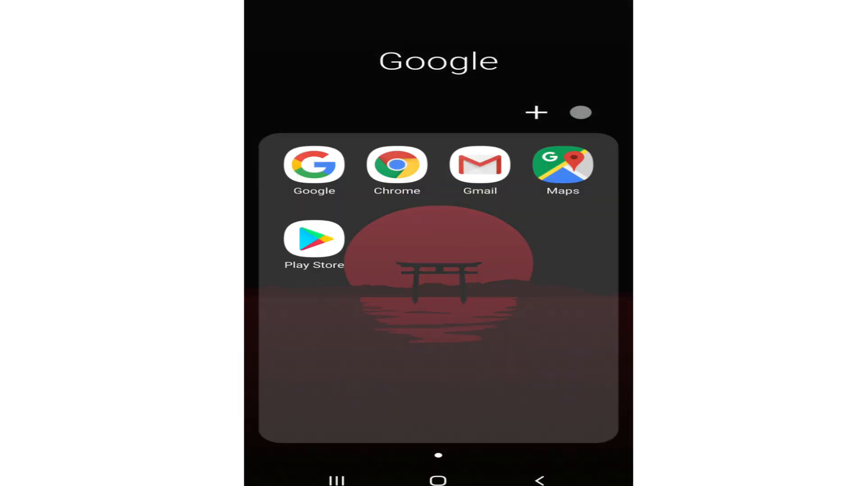
pyautogui.click(313, 240)
pyautogui.write('c')
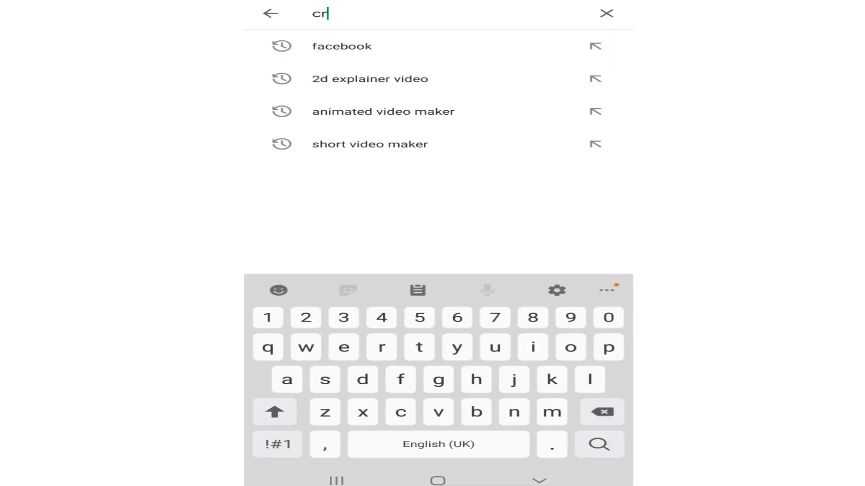
pyautogui.write('r studio')
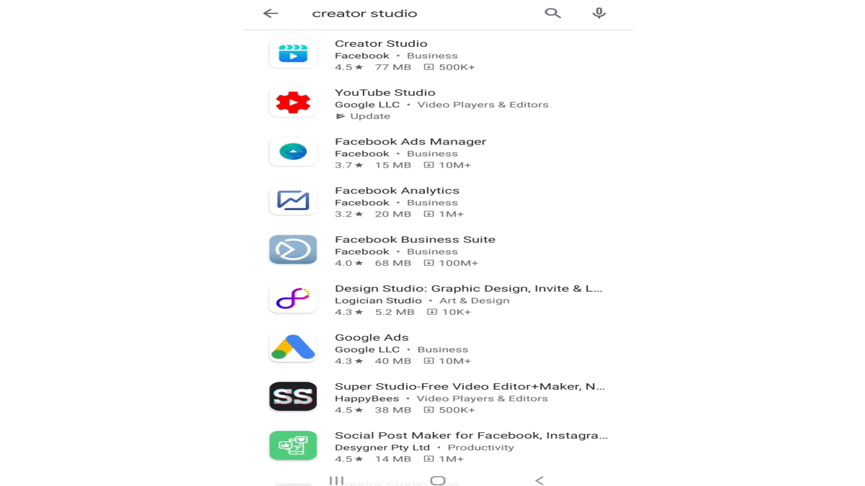
pyautogui.click(380, 93)
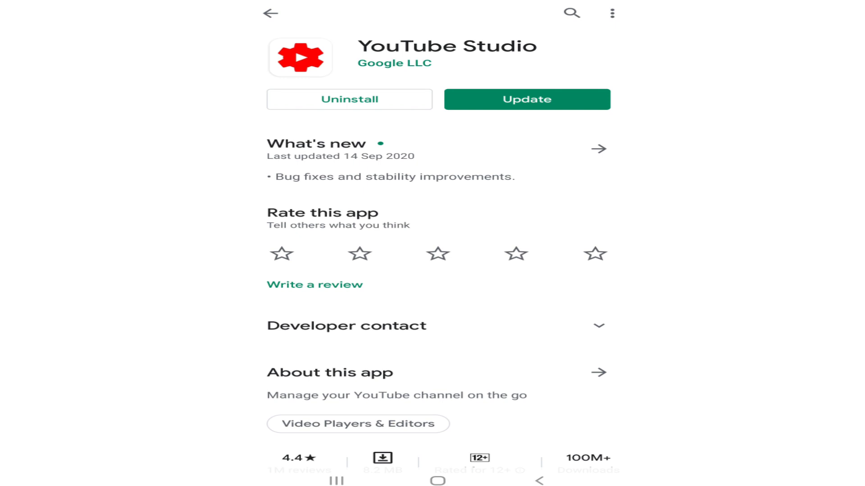
pyautogui.scroll(-3)
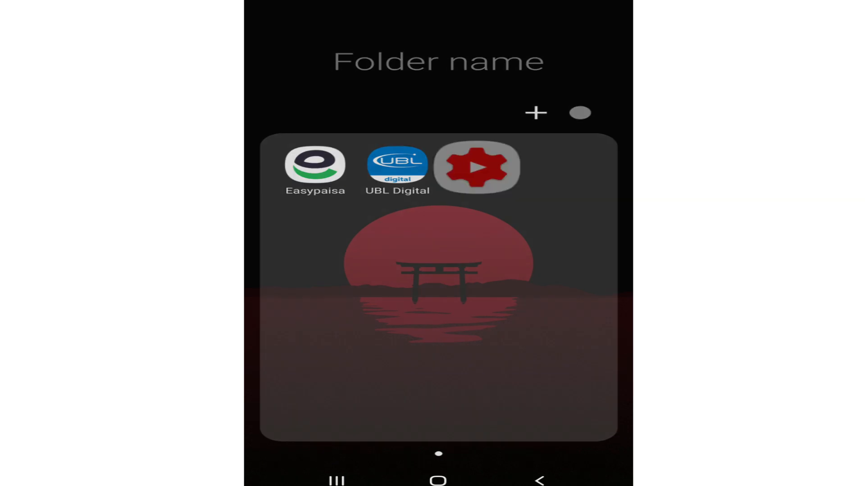
# - Launch YouTube Studio and start editing the Nature Whatsapp Status video's details
pyautogui.click(475, 167)
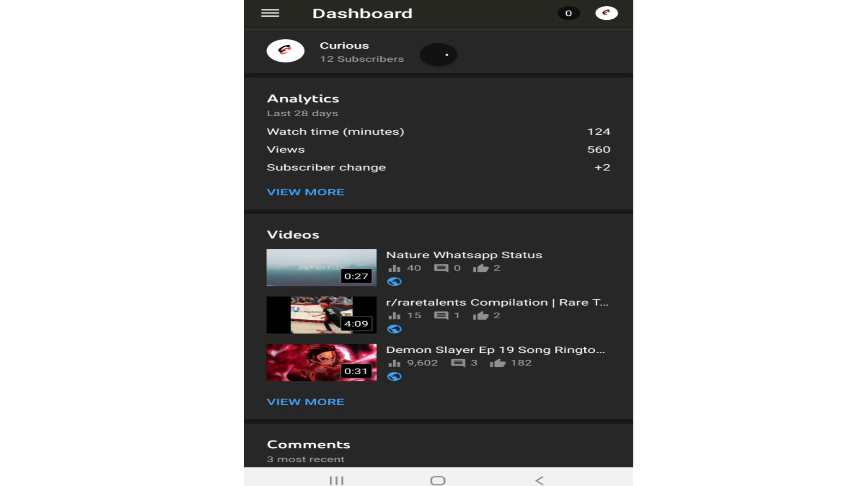
pyautogui.click(321, 267)
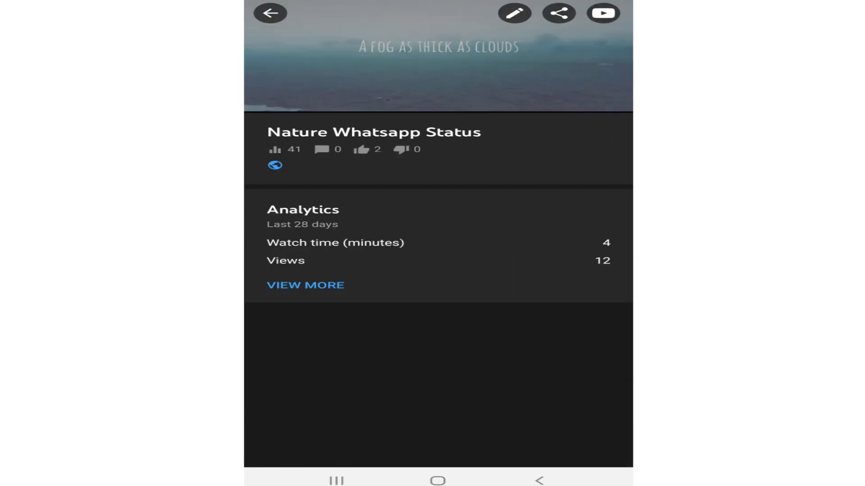
pyautogui.click(514, 15)
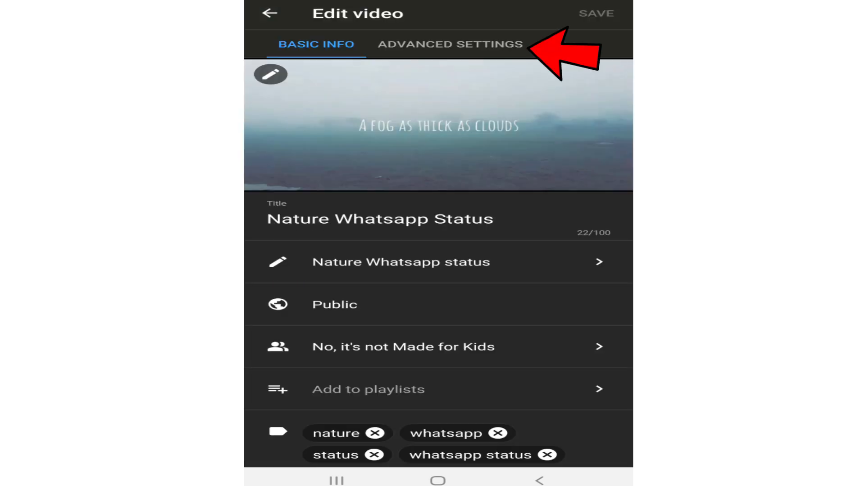
# - Switch off 'Users can view ratings for this video' in Advanced Settings and save
pyautogui.click(449, 43)
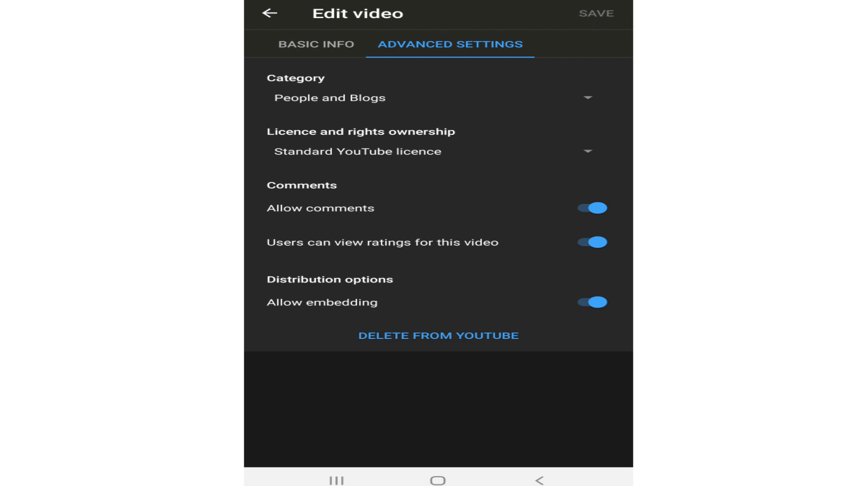
pyautogui.click(591, 243)
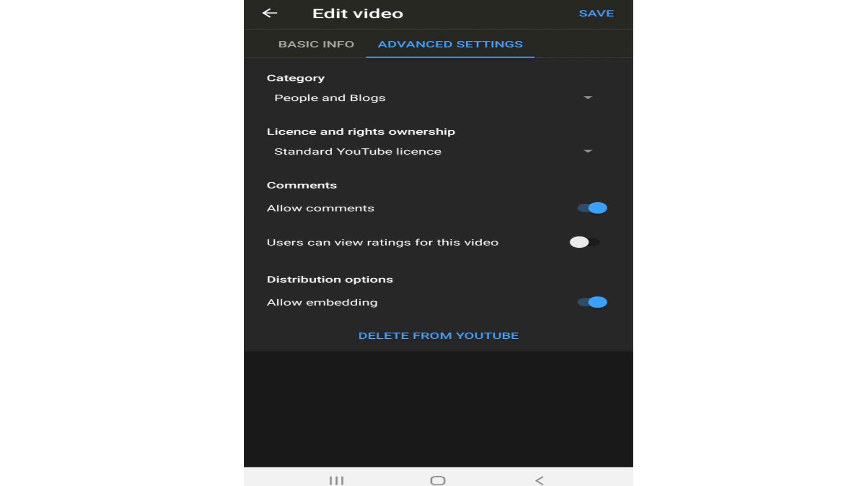
pyautogui.click(593, 13)
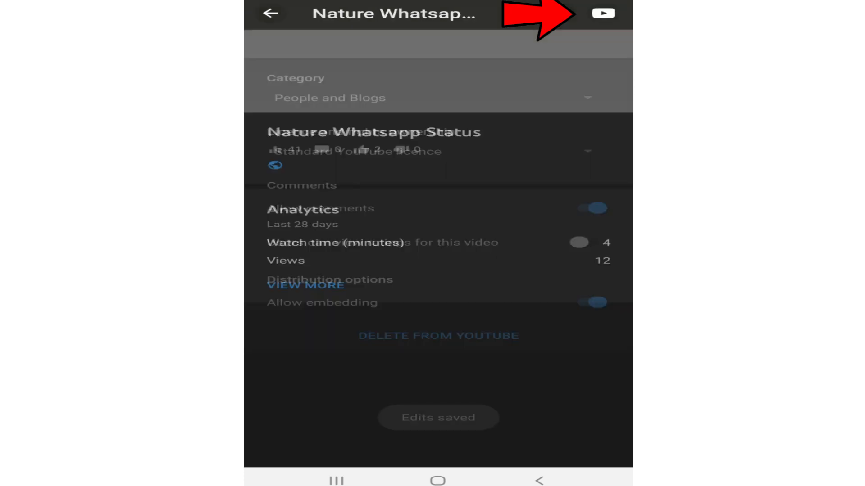